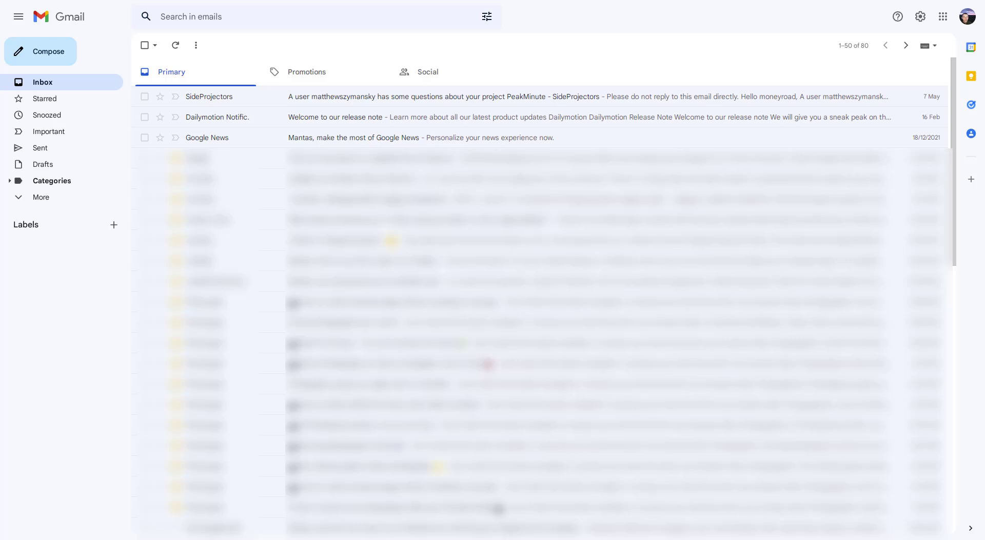
mouse_move(486, 17)
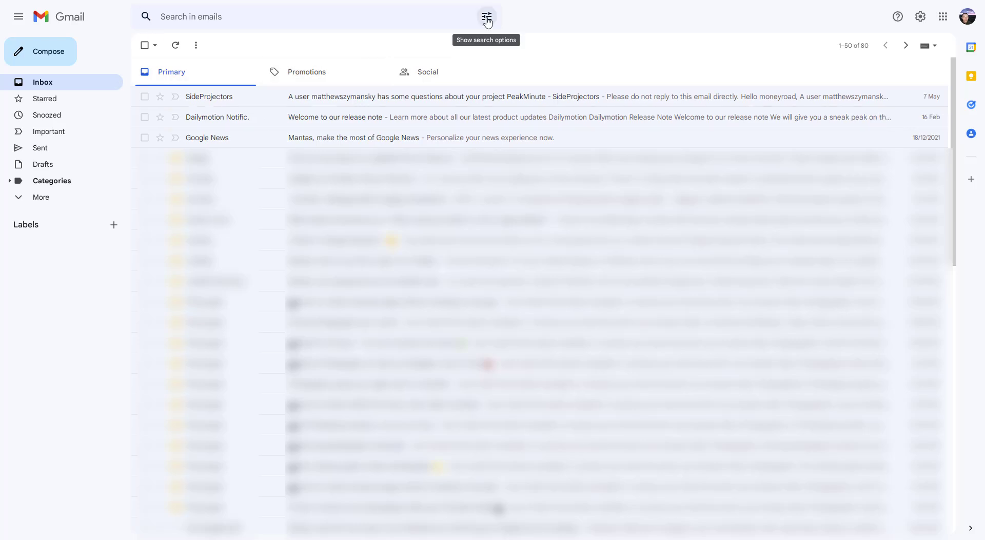
Enter peakminute.com in the From field of the advanced search options
click(486, 16)
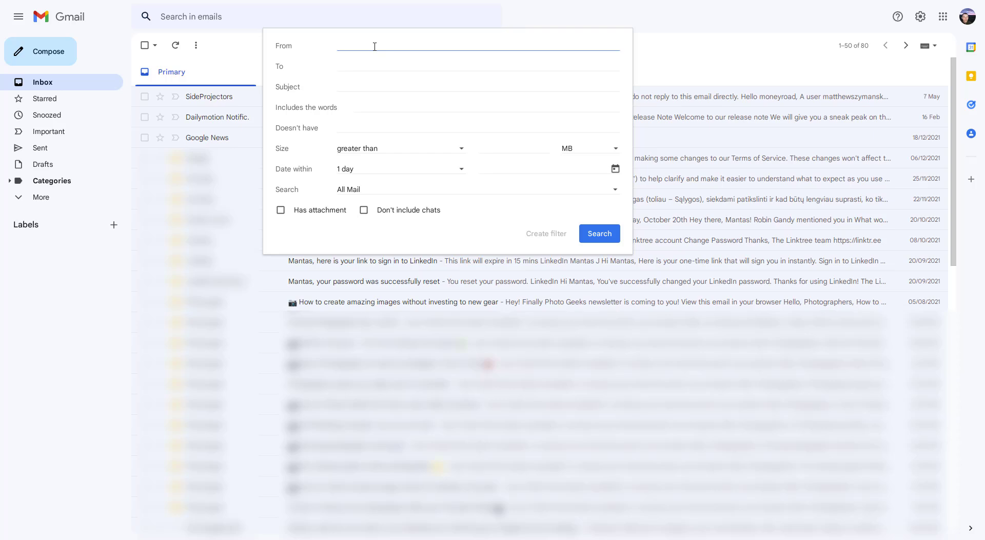
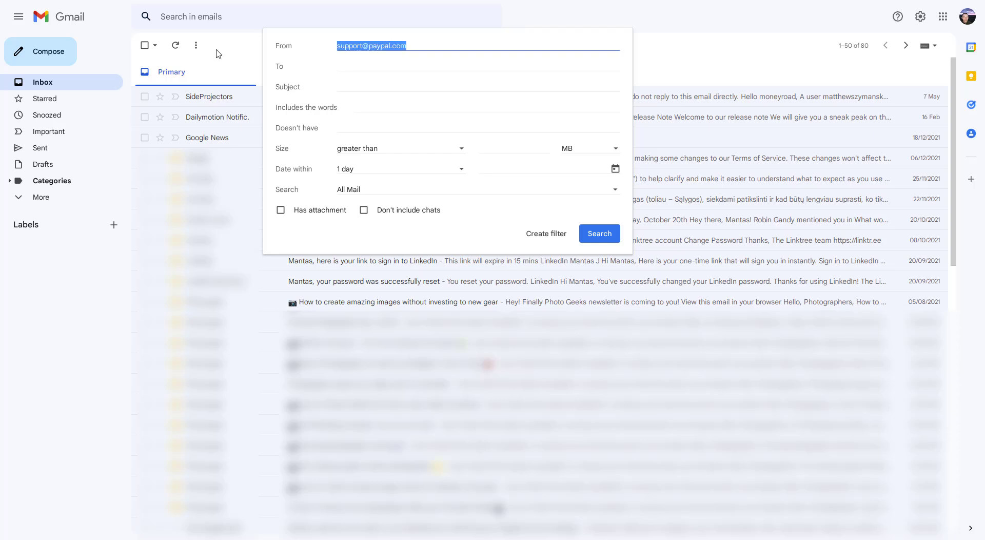
text(peakminute)
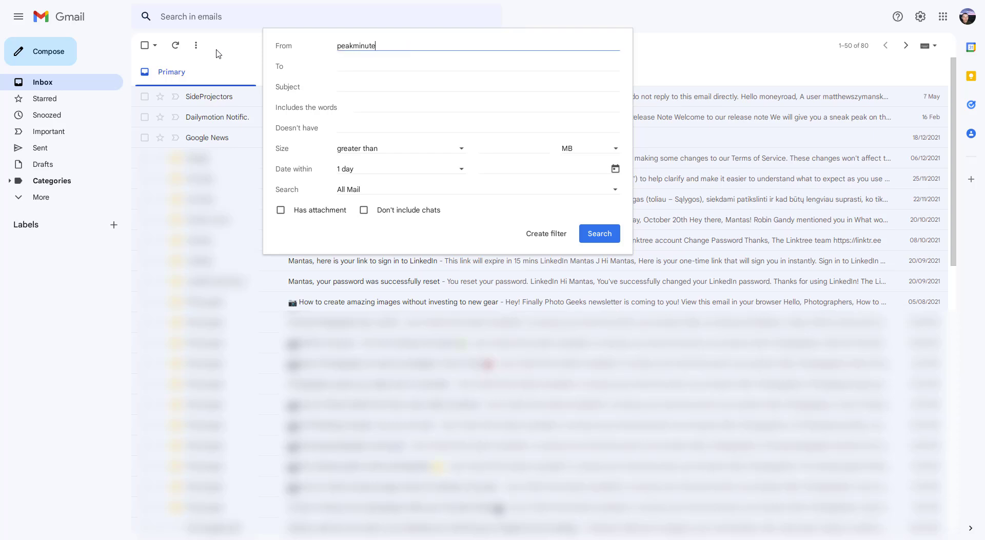
text(.com)
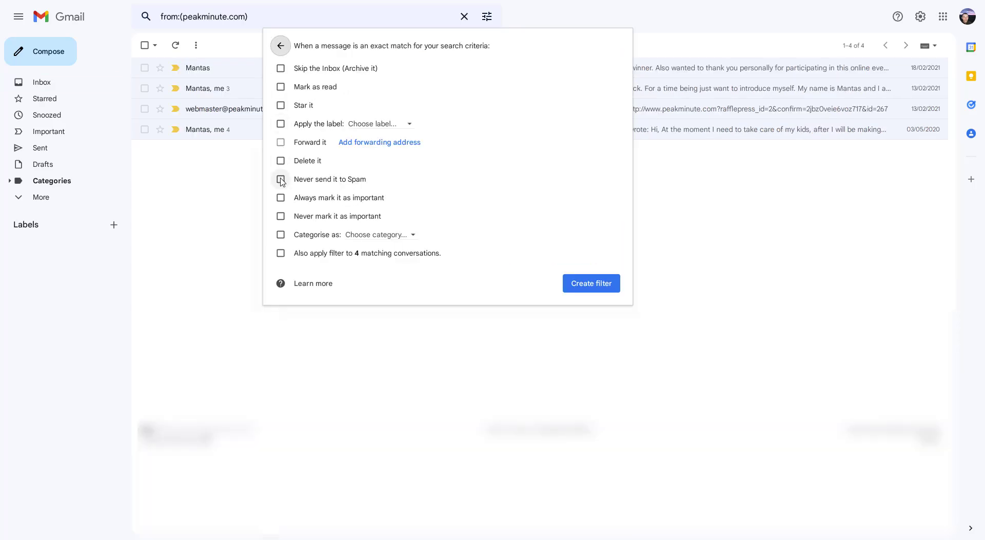
Tick Never send to Spam and Always mark as important, categorise as Primary, and save
click(281, 179)
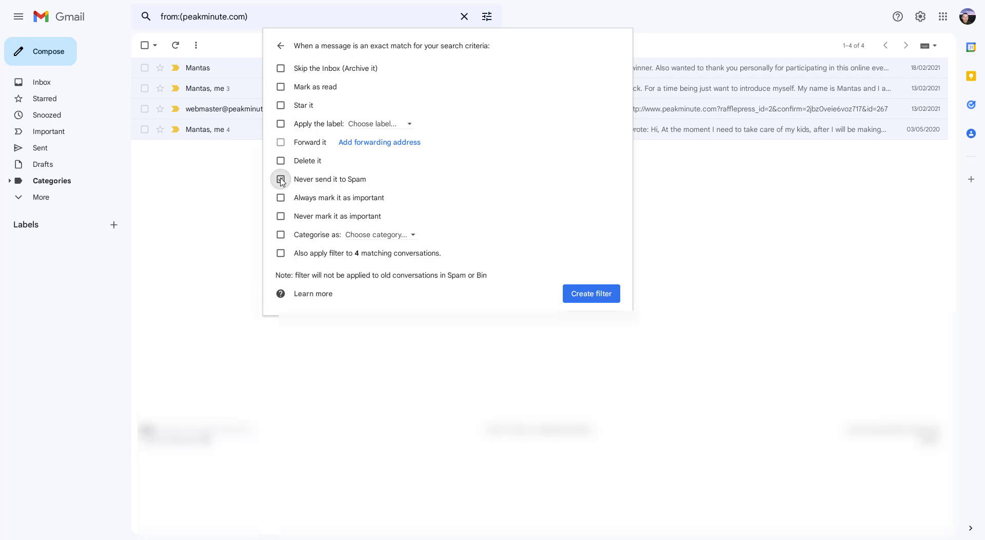
click(281, 179)
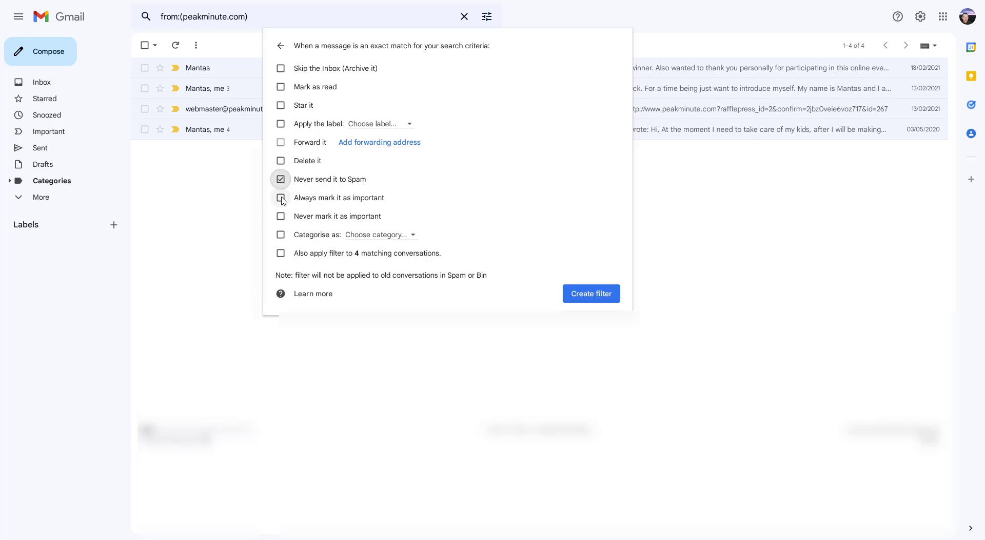
click(280, 197)
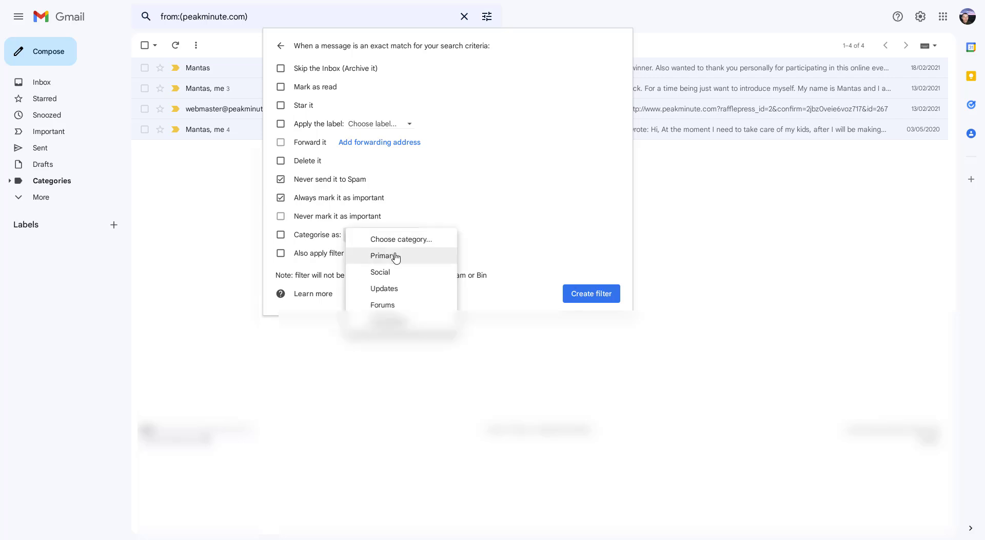
click(384, 256)
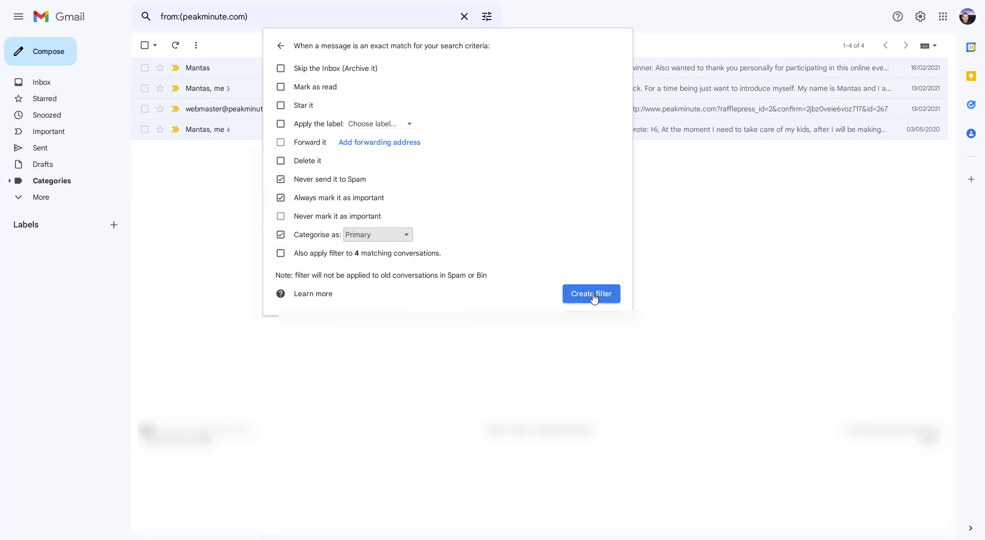
click(591, 294)
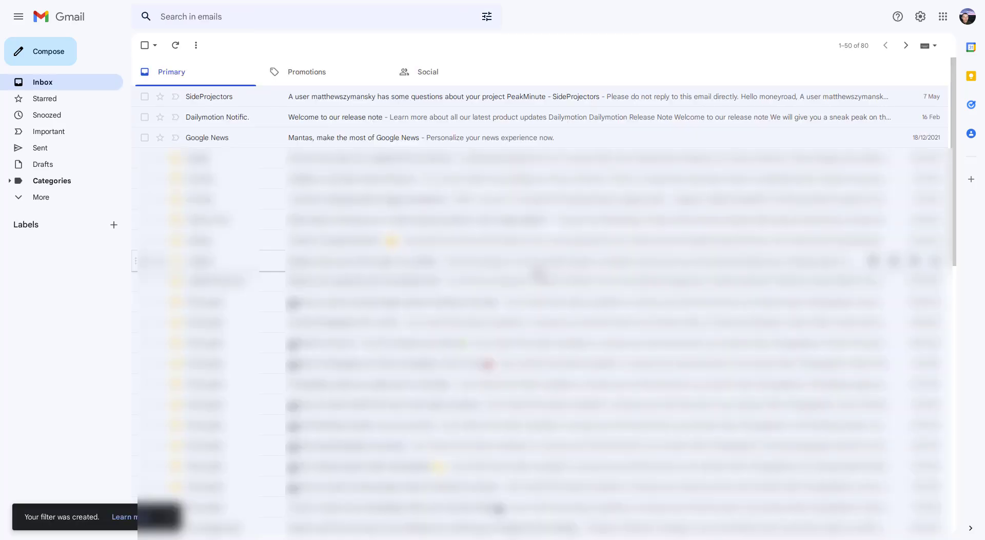